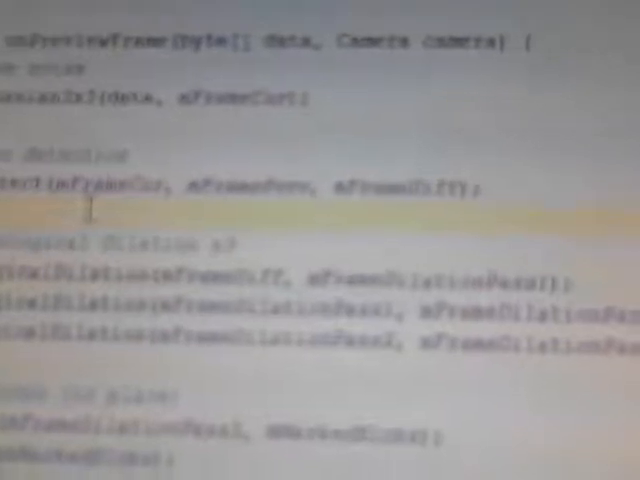
scroll(down, 3)
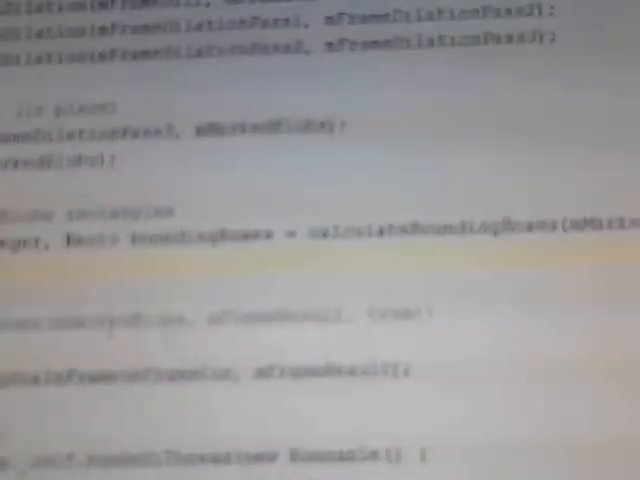
scroll(down, 3)
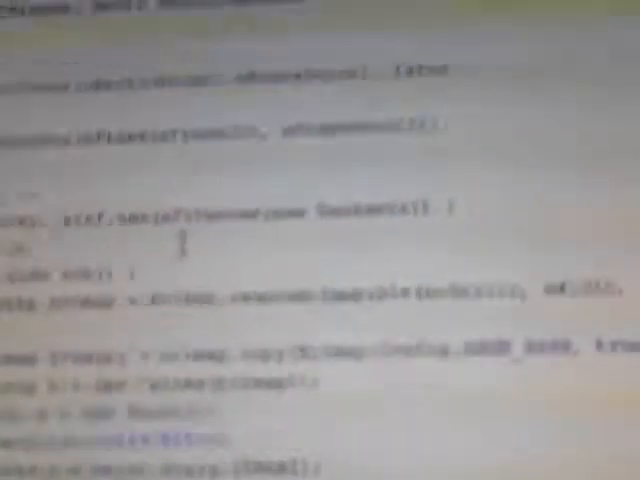
scroll(down, 3)
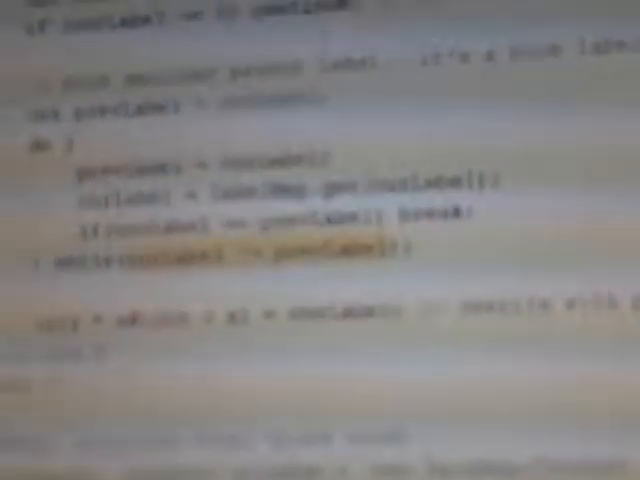
scroll(down, 3)
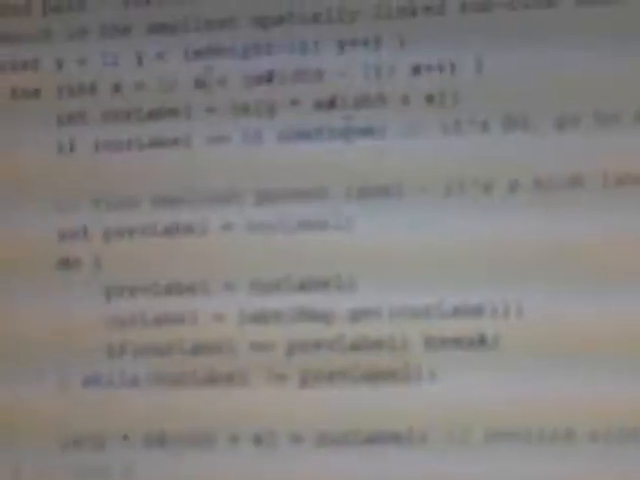
scroll(down, 3)
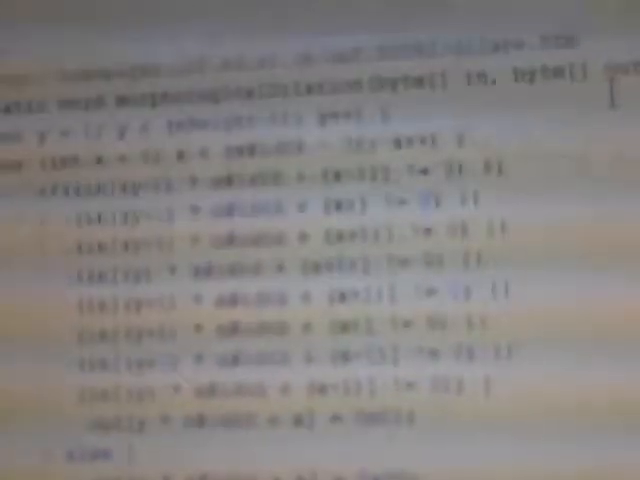
scroll(down, 3)
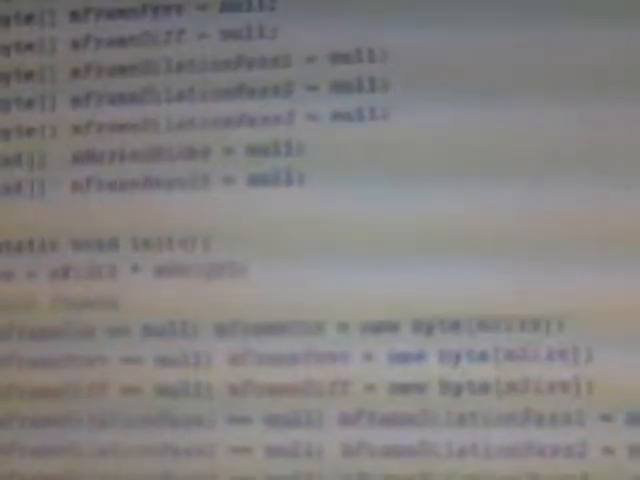
scroll(down, 3)
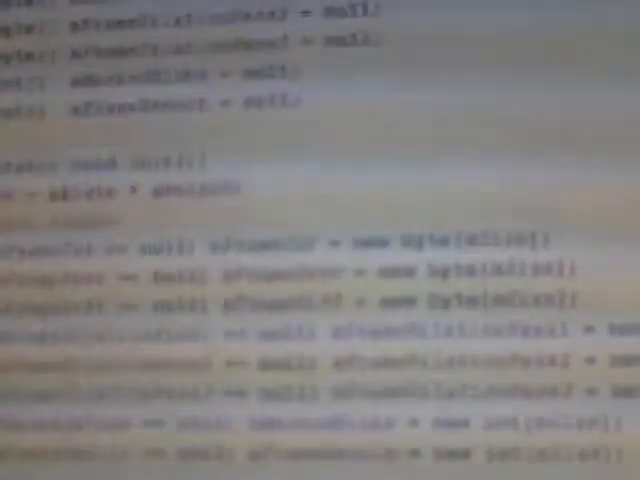